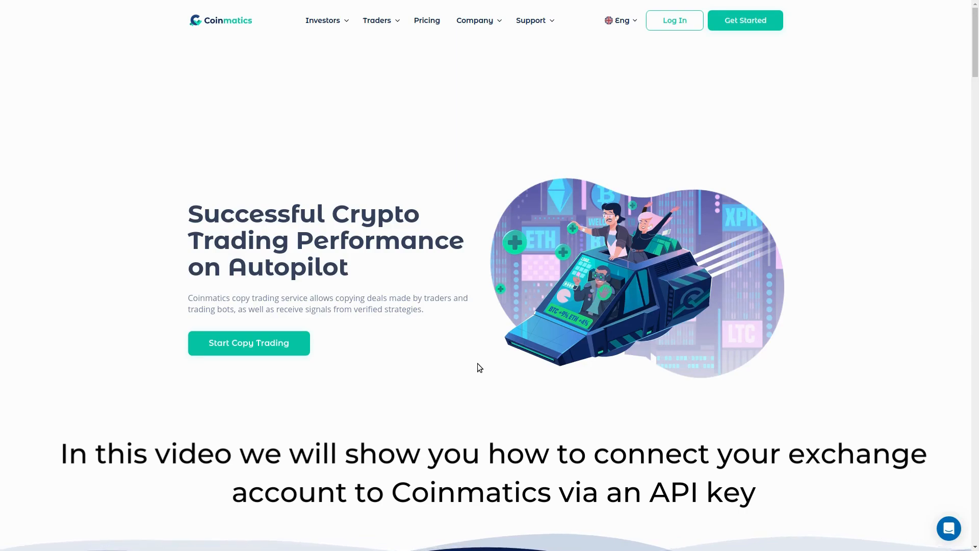
mouse_move(580, 306)
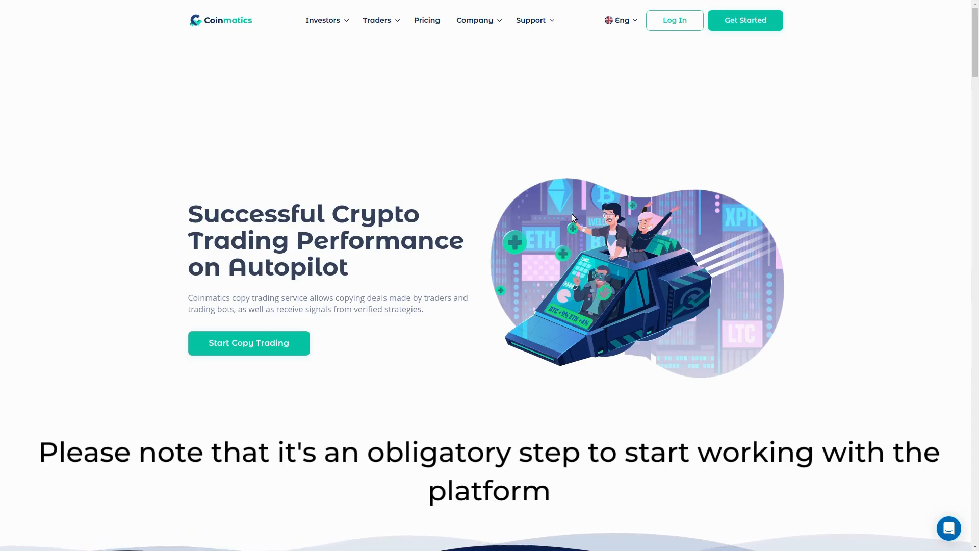
Log in to the dashboard and expand the Accounts menu in the sidebar
left_click(674, 20)
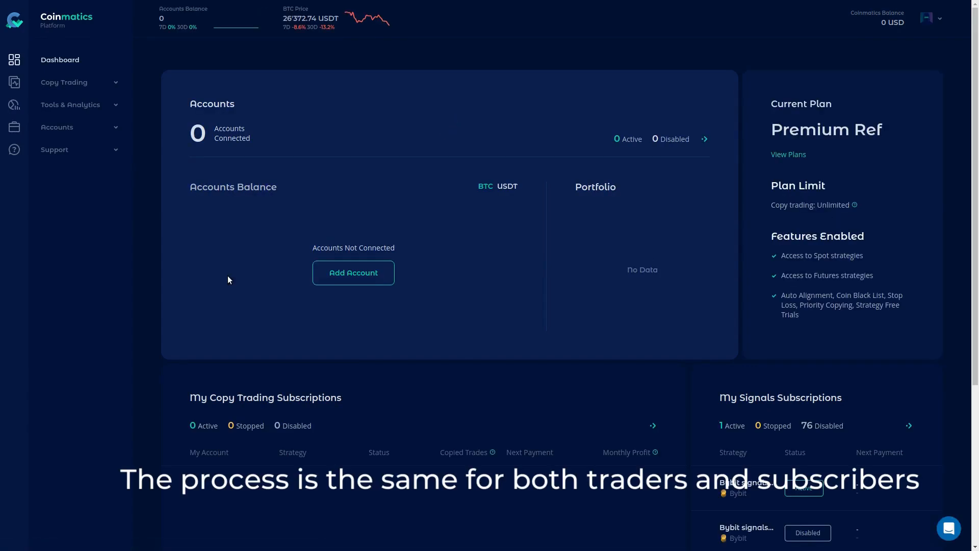
mouse_move(315, 159)
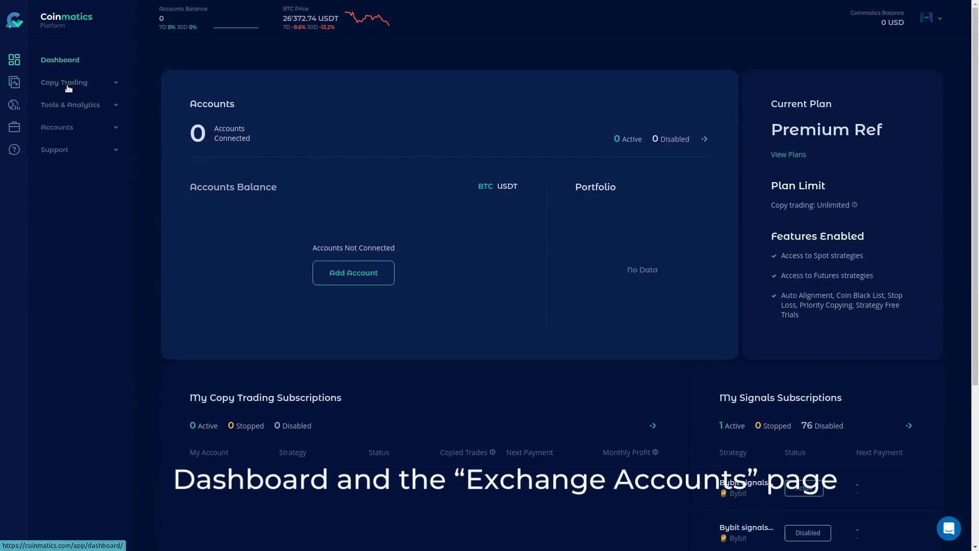
left_click(56, 127)
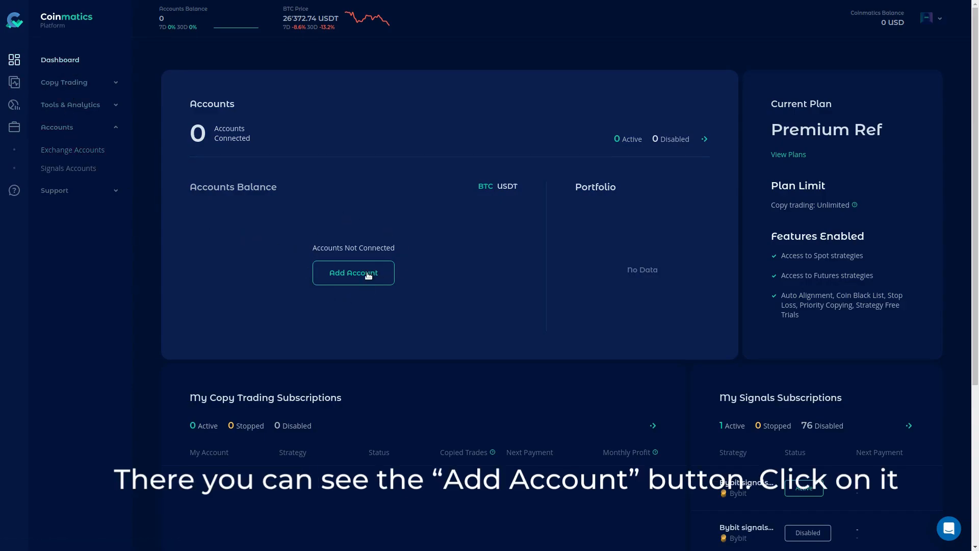
Start adding a new exchange account from the Accounts card
left_click(353, 274)
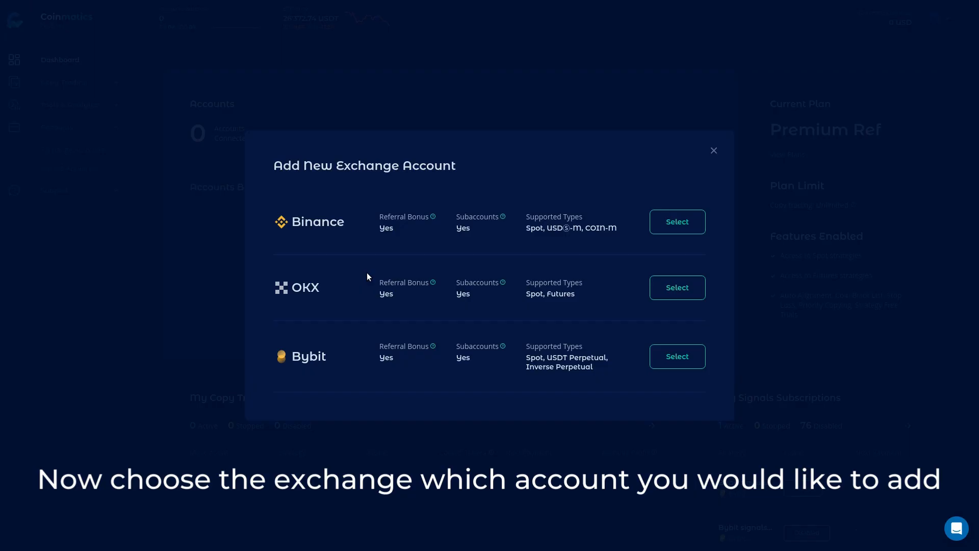
mouse_move(302, 194)
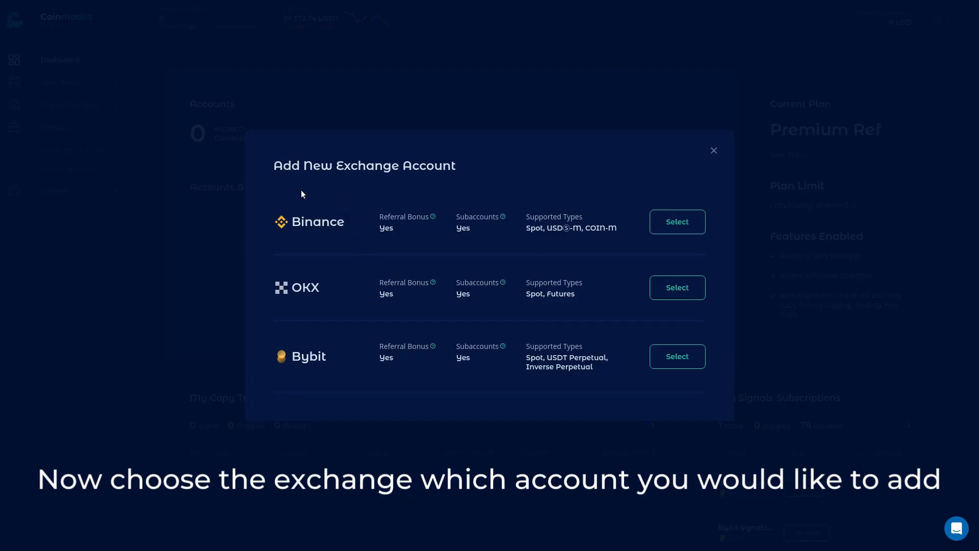
mouse_move(287, 396)
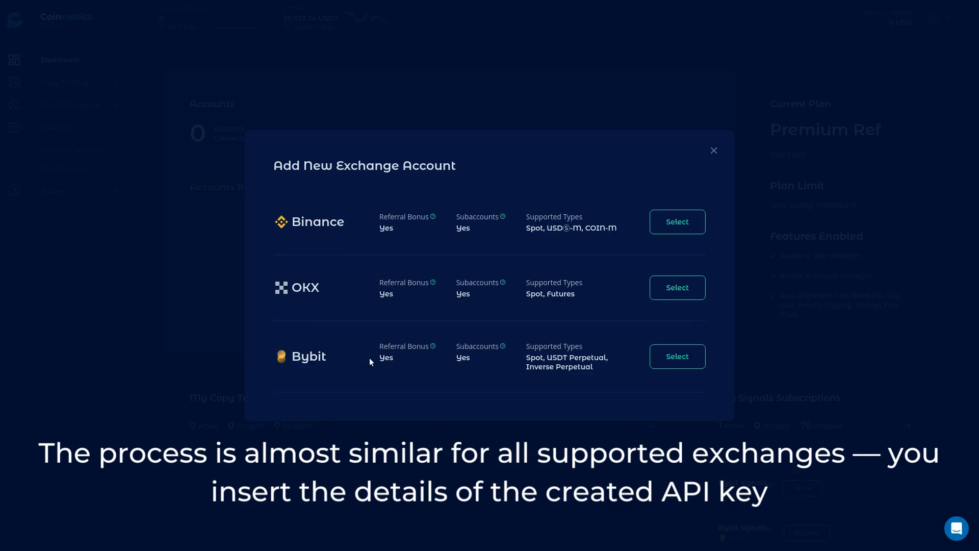
mouse_move(469, 321)
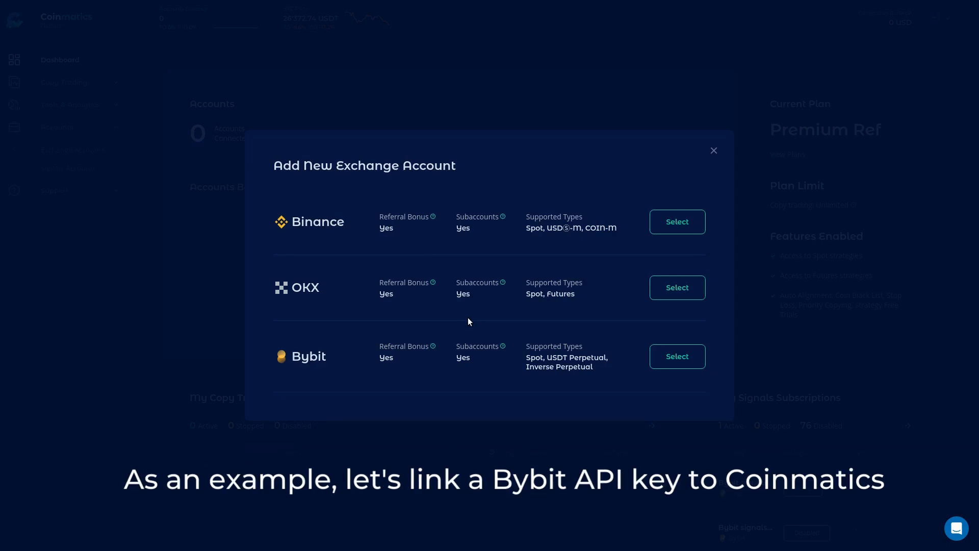
mouse_move(282, 387)
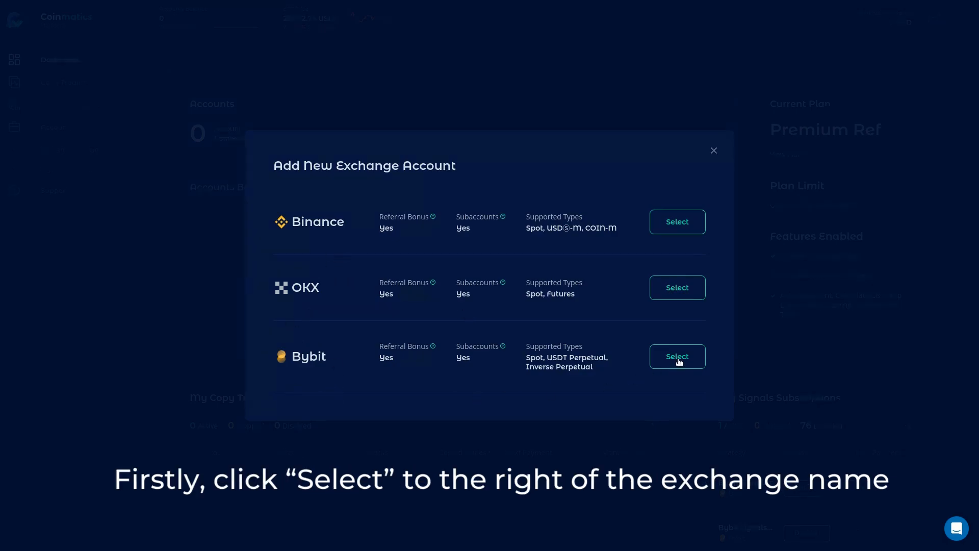
Select Bybit and move the wizard to Step 2, Create API Key
left_click(676, 356)
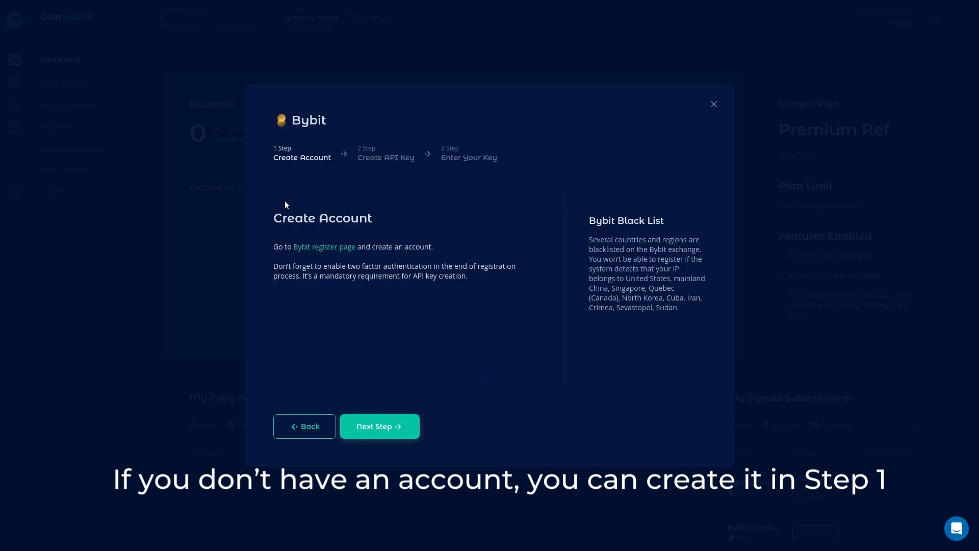
mouse_move(271, 148)
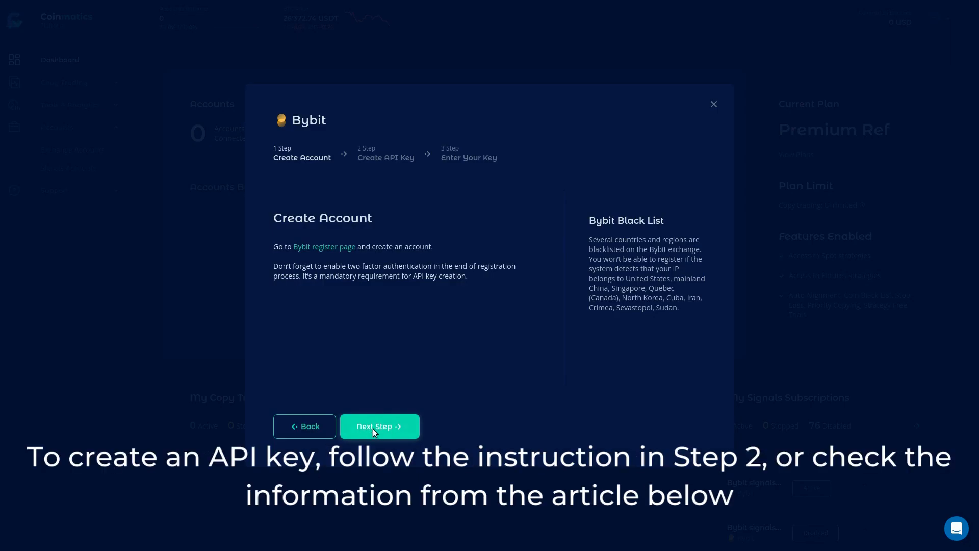
left_click(379, 426)
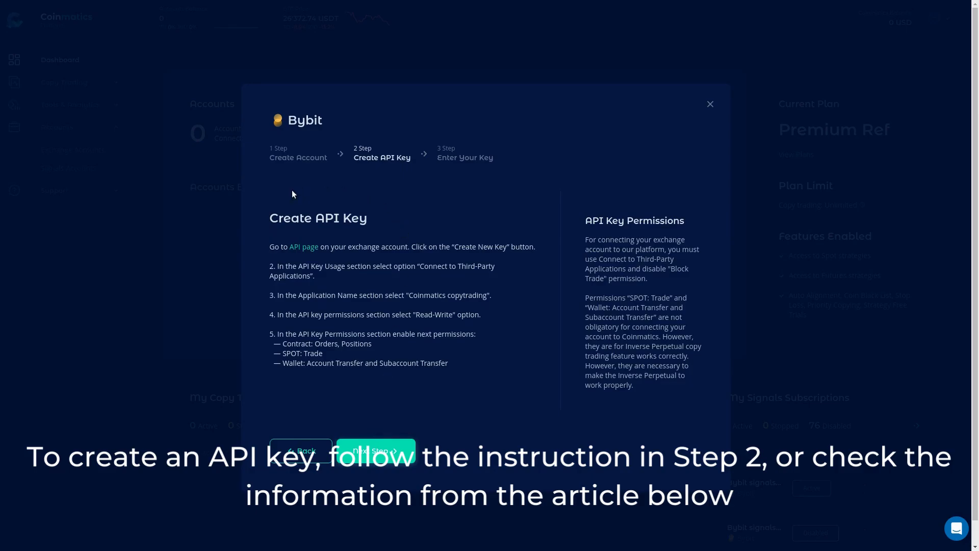
mouse_move(527, 288)
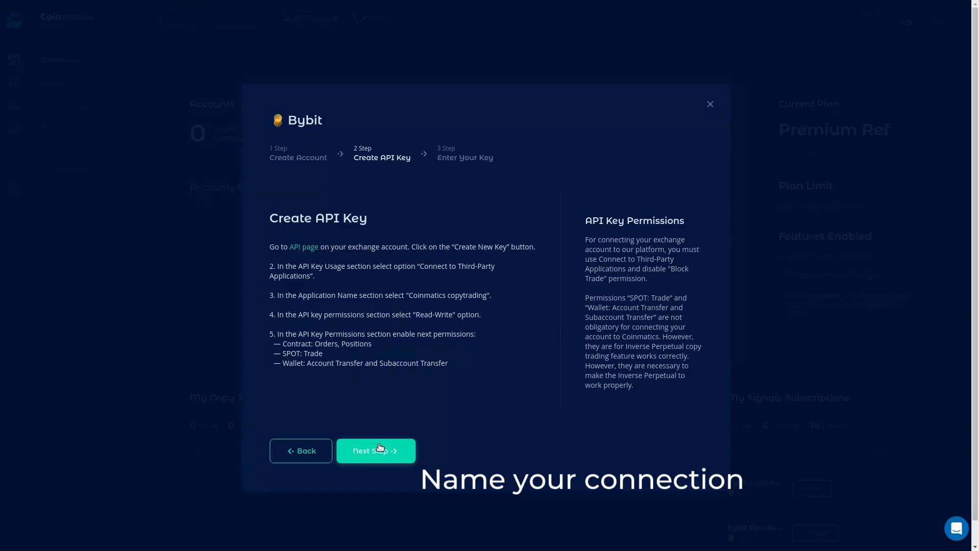
Reach Enter Your Key and name the connection 'Bybit' with its API and secret keys
left_click(376, 450)
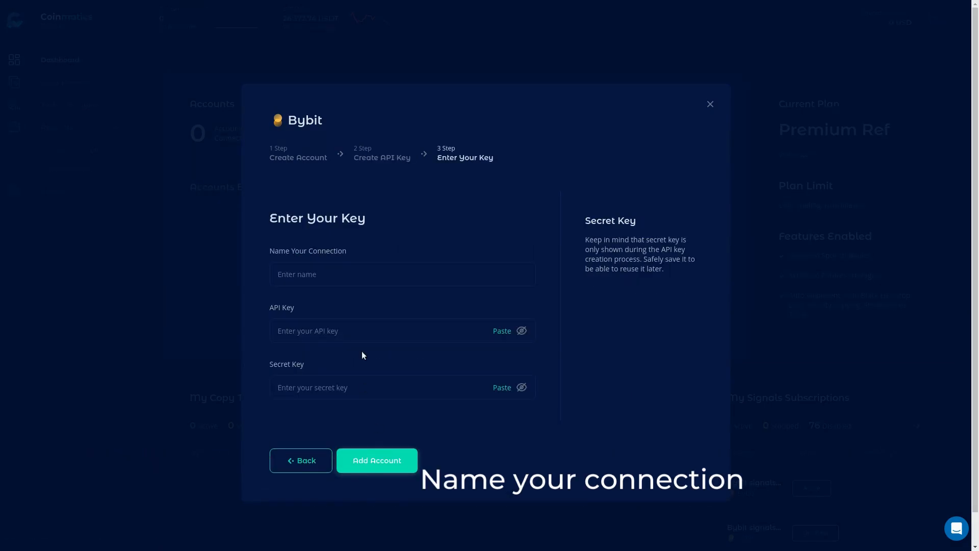
left_click(402, 273)
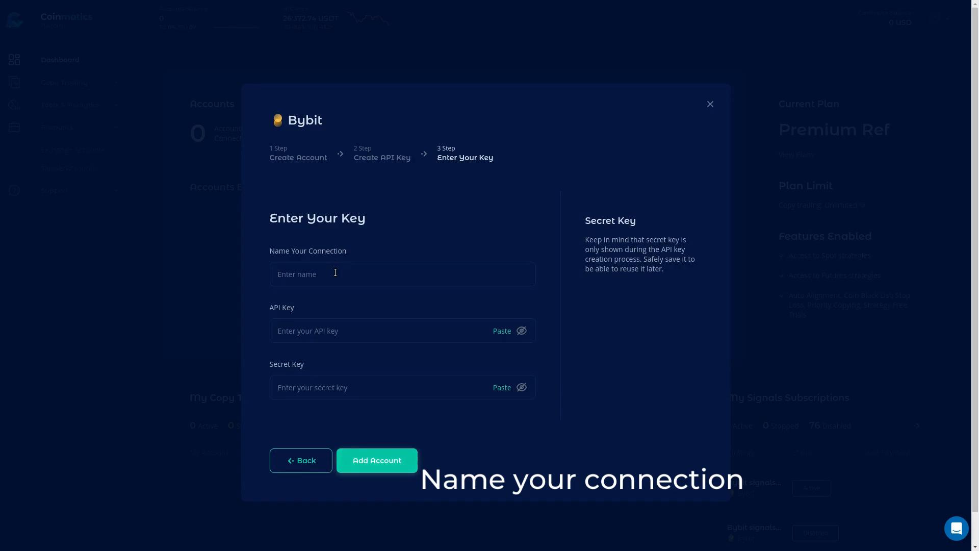
type("Bybit")
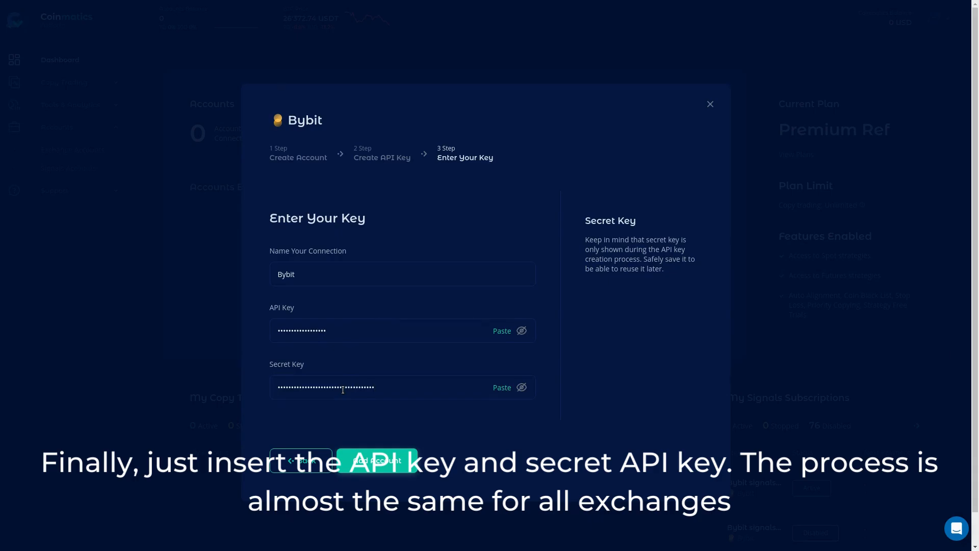
Submit the Bybit API key so Spot, USDT Perpetual and Inverse Perpetual connect
left_click(376, 460)
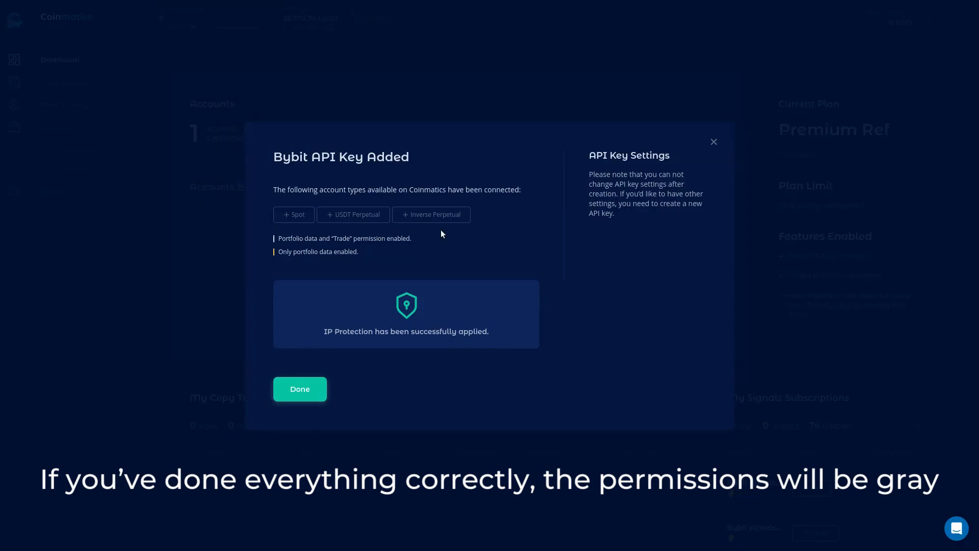
mouse_move(302, 227)
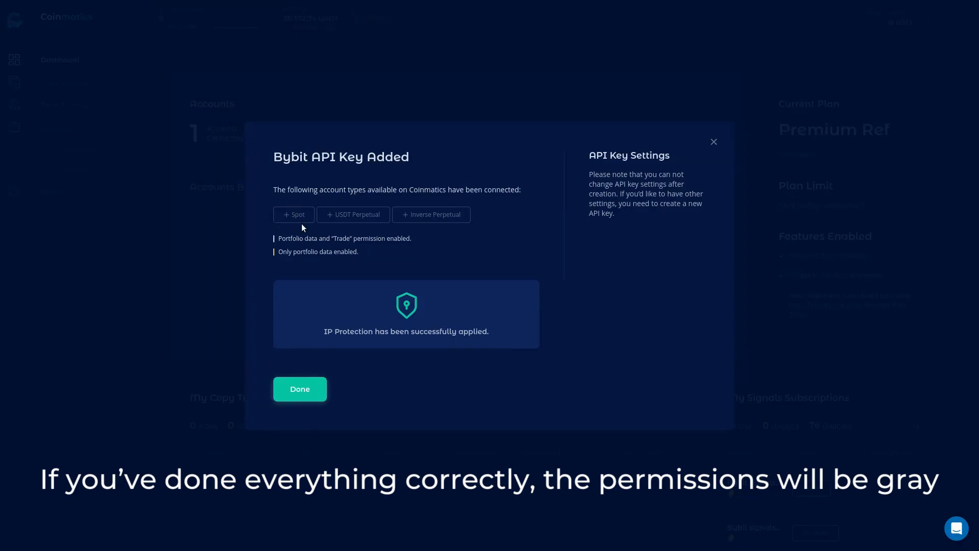
mouse_move(389, 321)
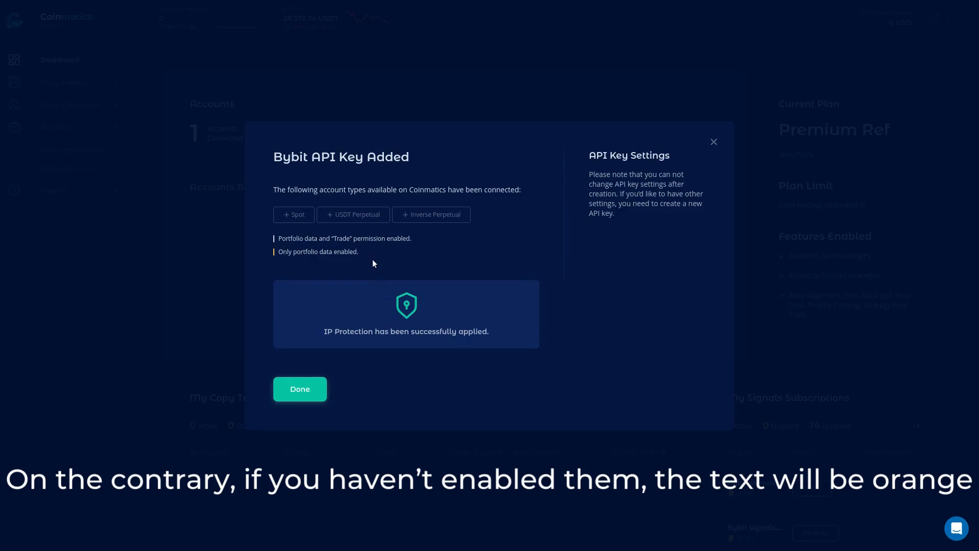
mouse_move(377, 230)
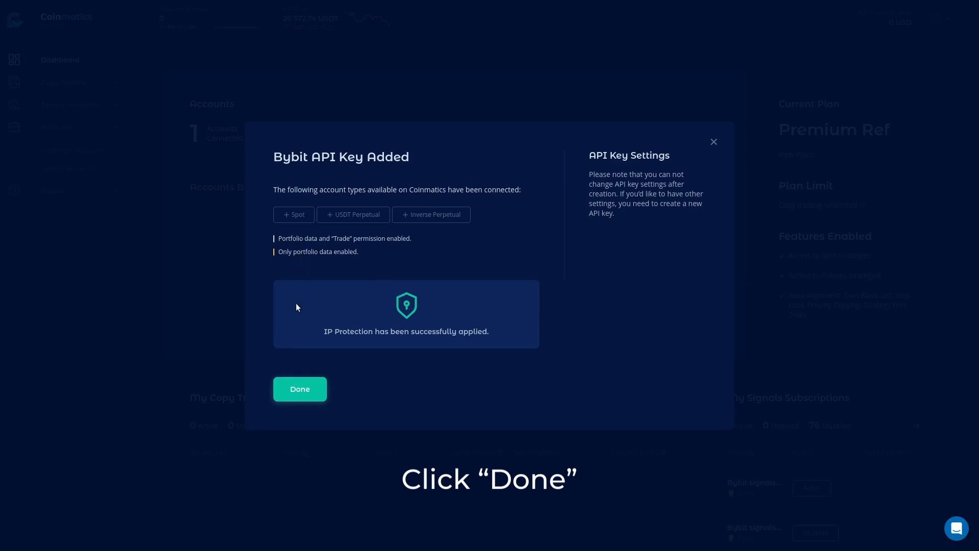
Dismiss the API Key Added confirmation, returning to the dashboard with 1 account connected
left_click(300, 389)
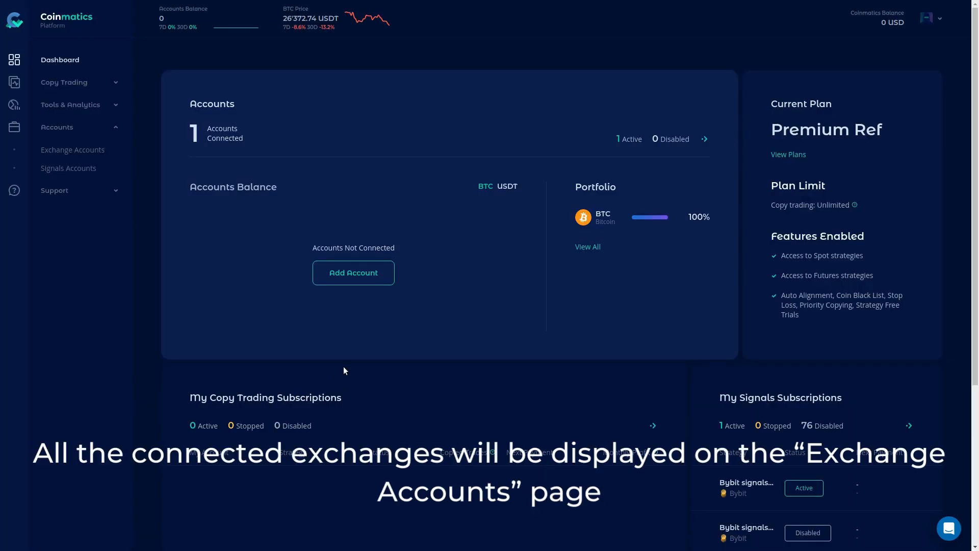
scroll("down", 3)
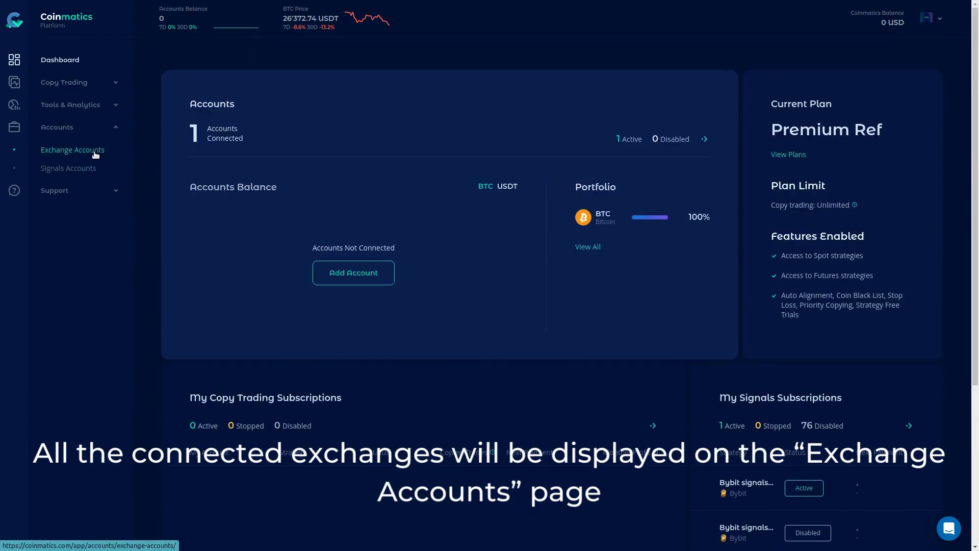
Go to Exchange Accounts and scroll to My Accounts listing Bybit as active
left_click(73, 149)
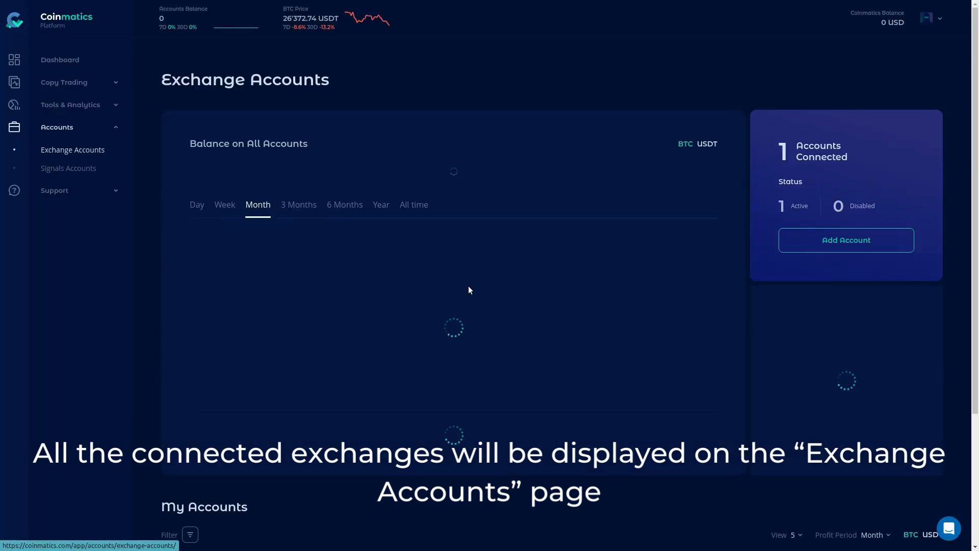
scroll("down", 3)
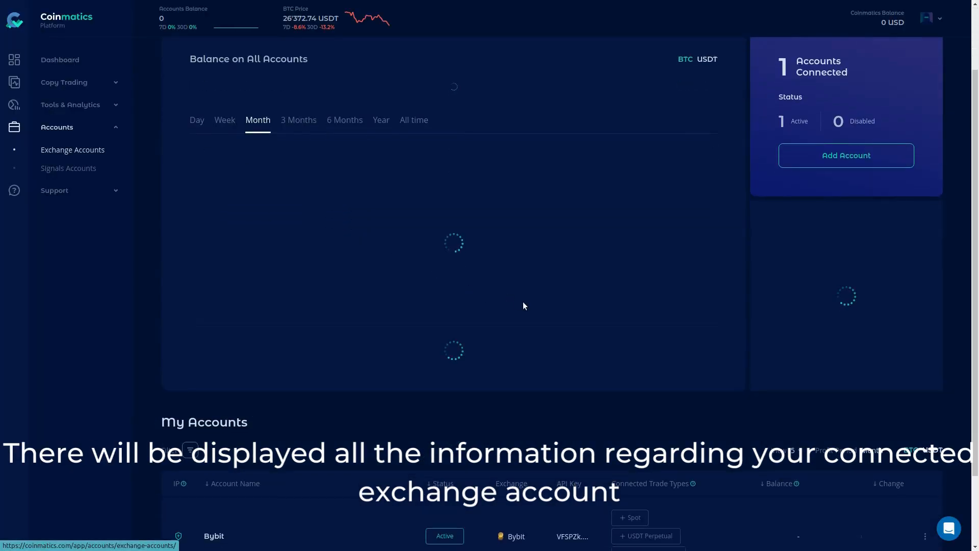
scroll("down", 3)
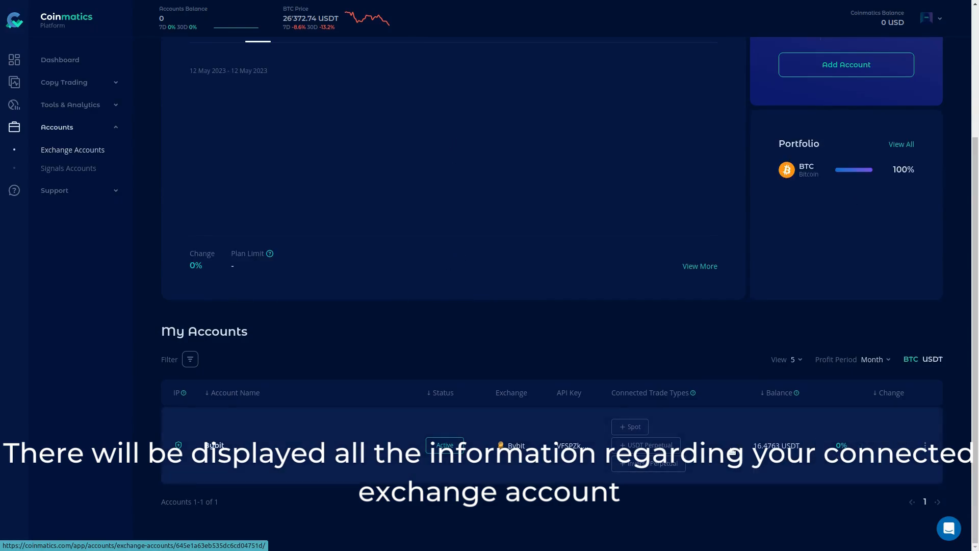
View the Bybit account's detail page, then expand the Copy Trading menu
left_click(214, 446)
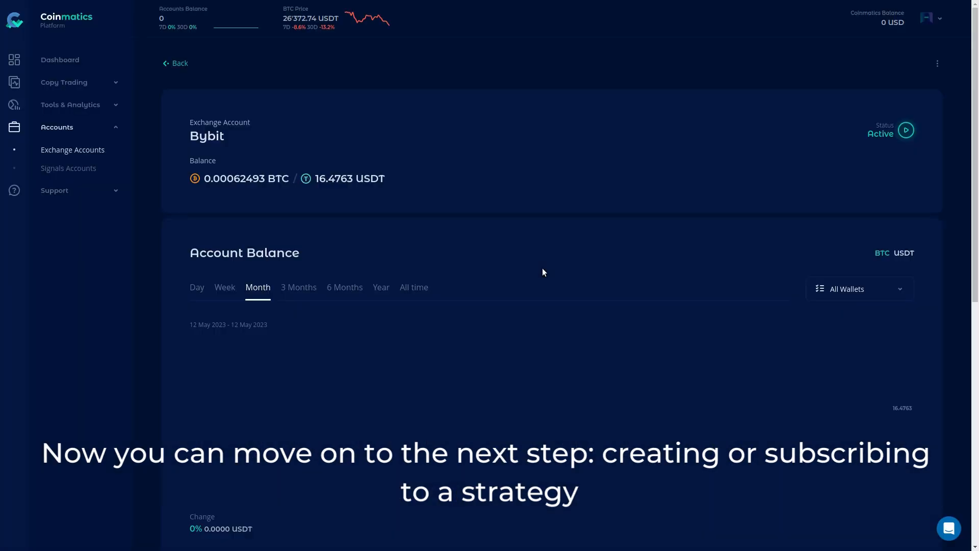
scroll("down", 3)
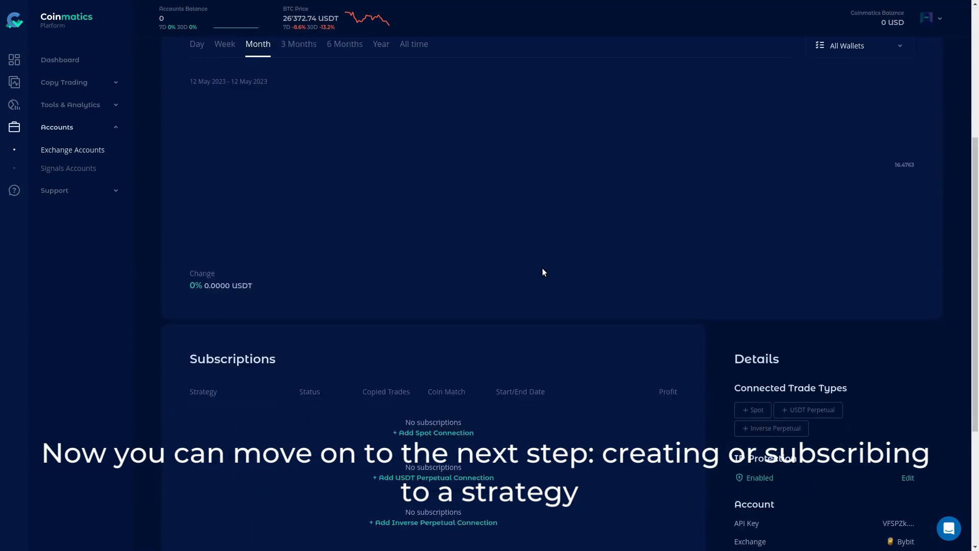
scroll("down", 3)
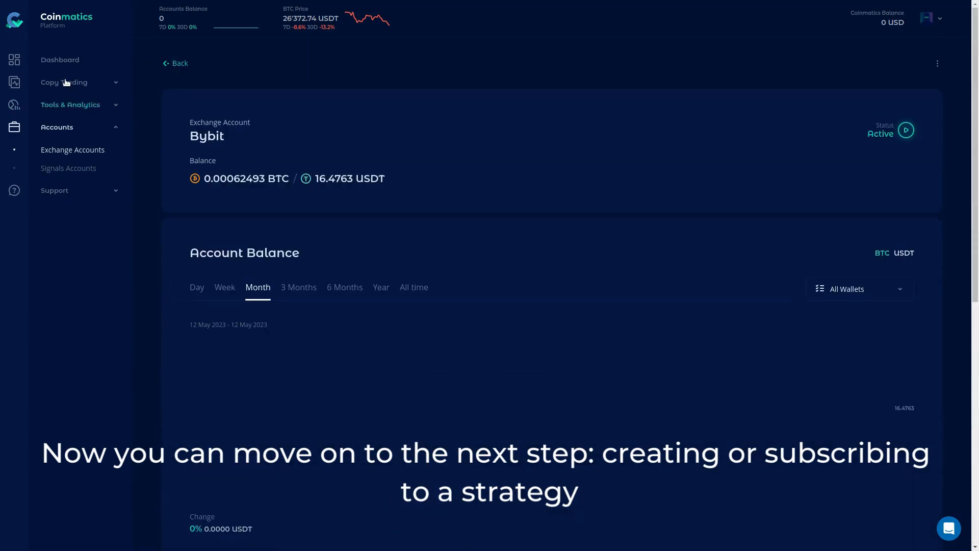
left_click(64, 81)
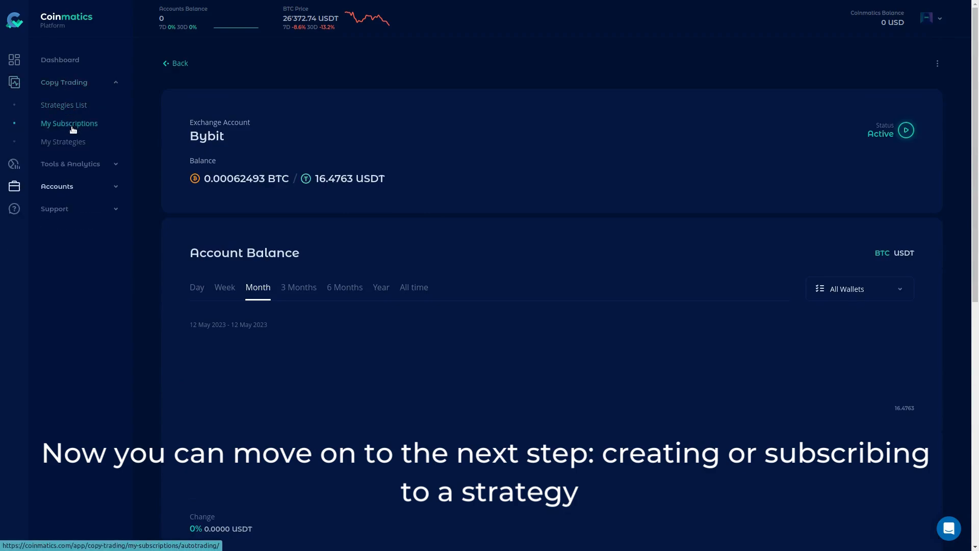
mouse_move(284, 174)
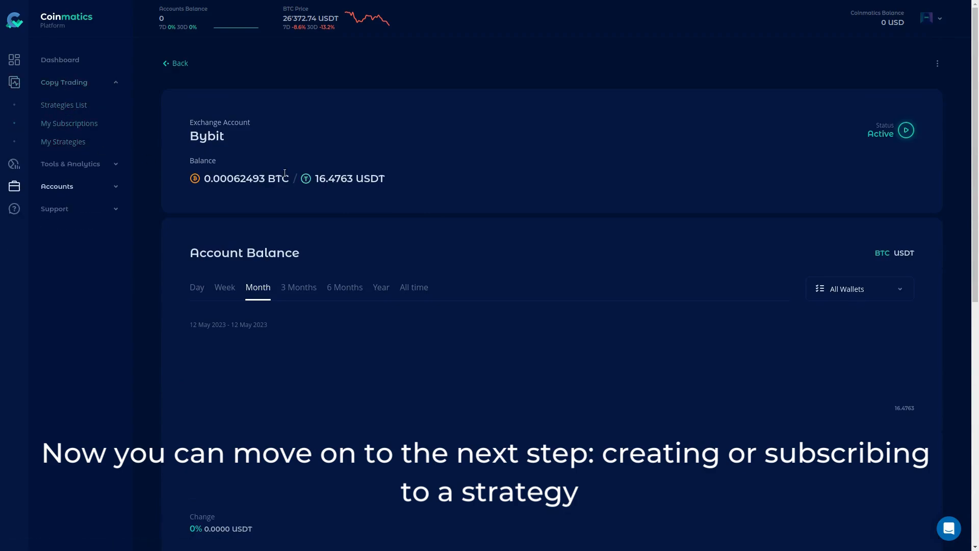